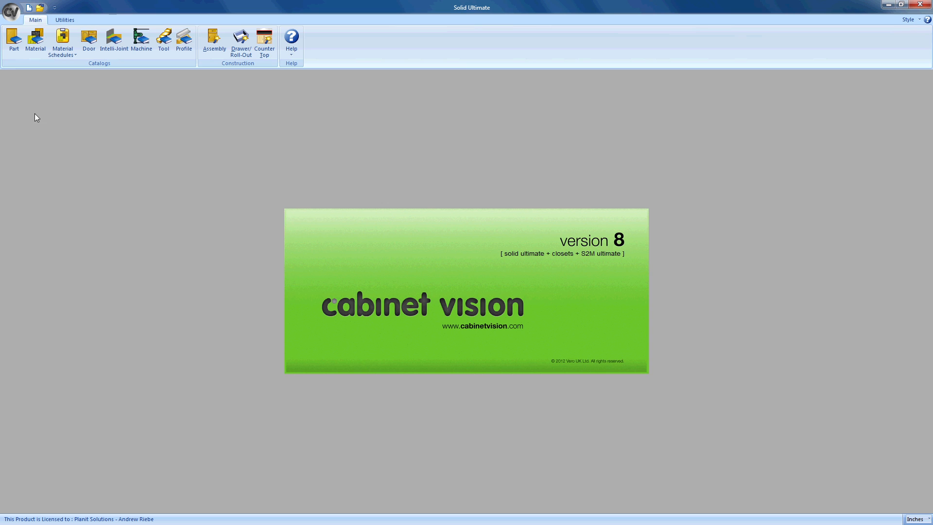
Step: Start a new Cabinet Vision job from the application menu, bringing up Job Properties
click(11, 10)
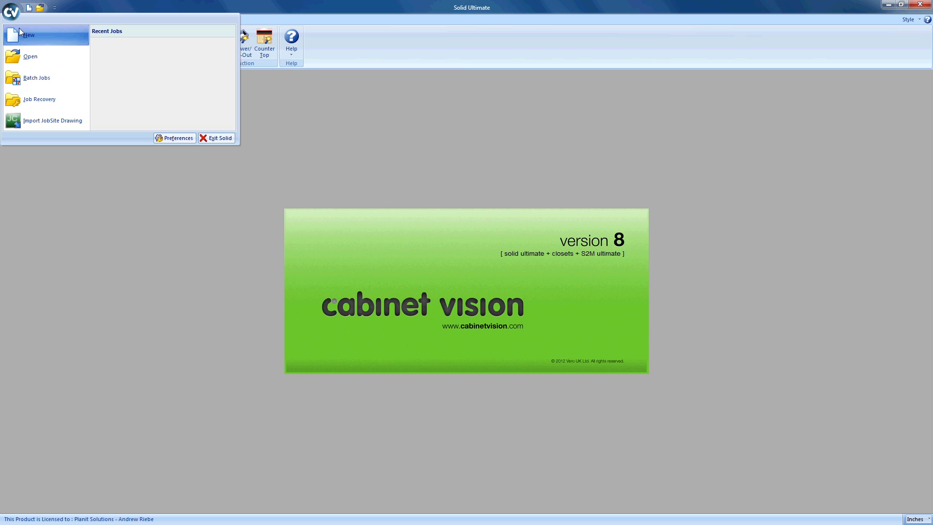
click(12, 11)
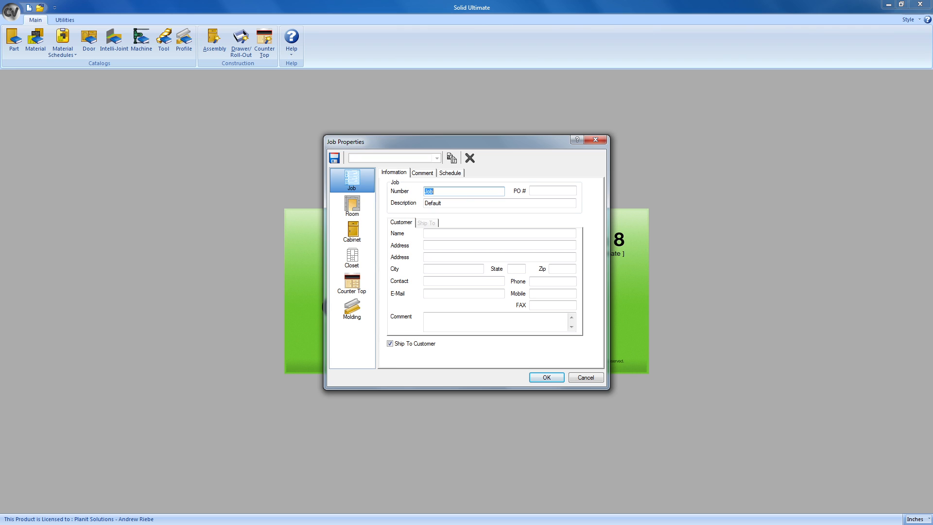
Step: Enter job number Youtube and description Youtube Sample Job, then accept the properties
text(Youtube Sample Job)
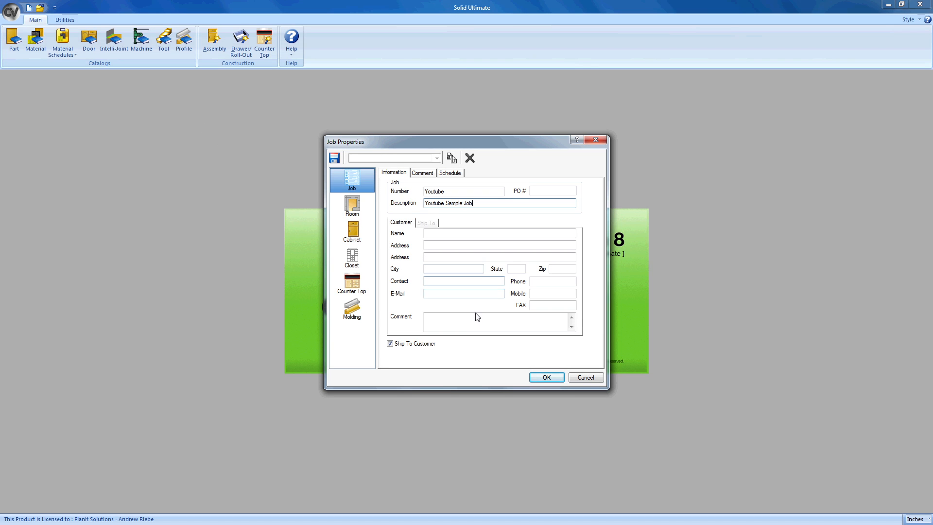
click(545, 376)
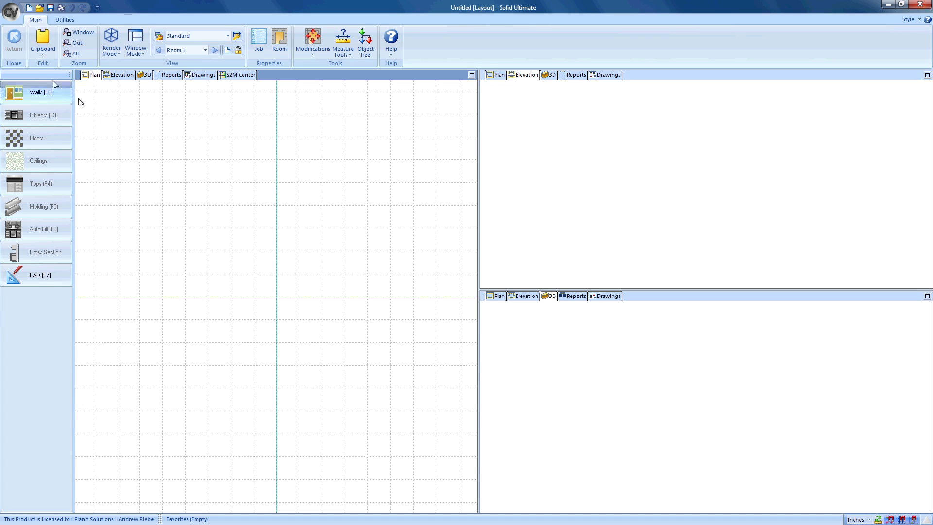
Step: Begin saving the job, with Youtube.cvj proposed as the file name in the Jobs folder
click(11, 12)
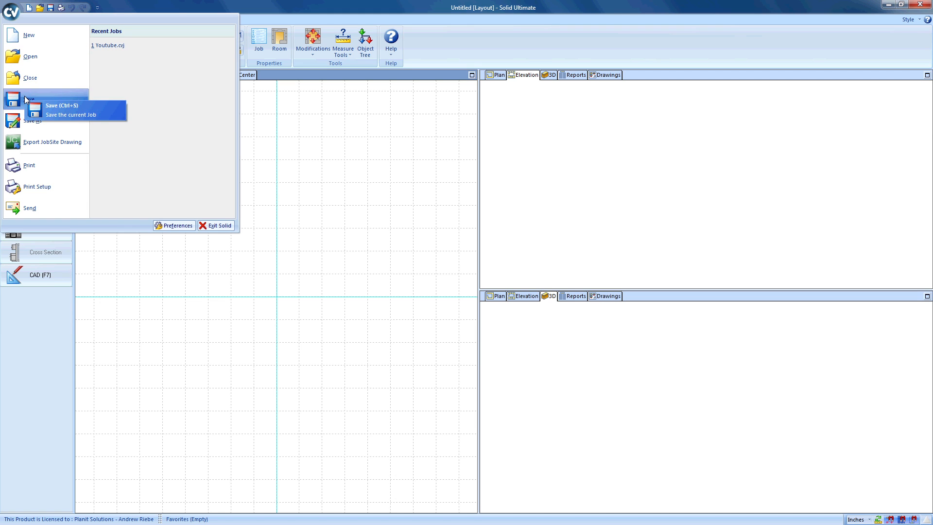
click(10, 10)
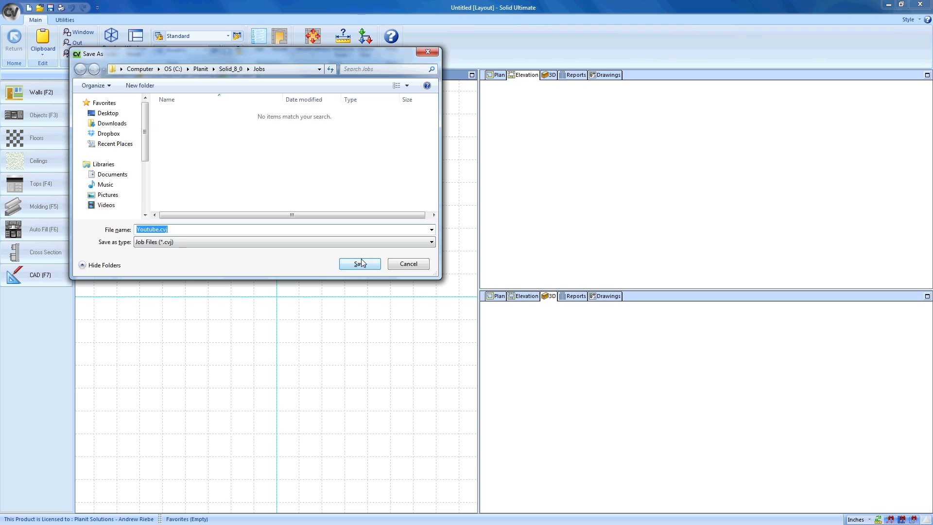
Step: Save the job as Youtube.cvj, then close it back to the start screen
click(359, 263)
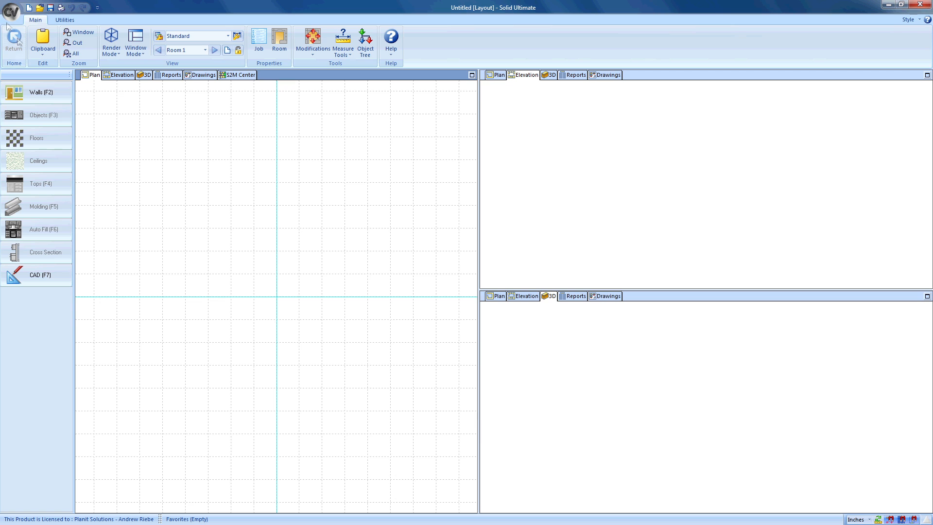
click(12, 11)
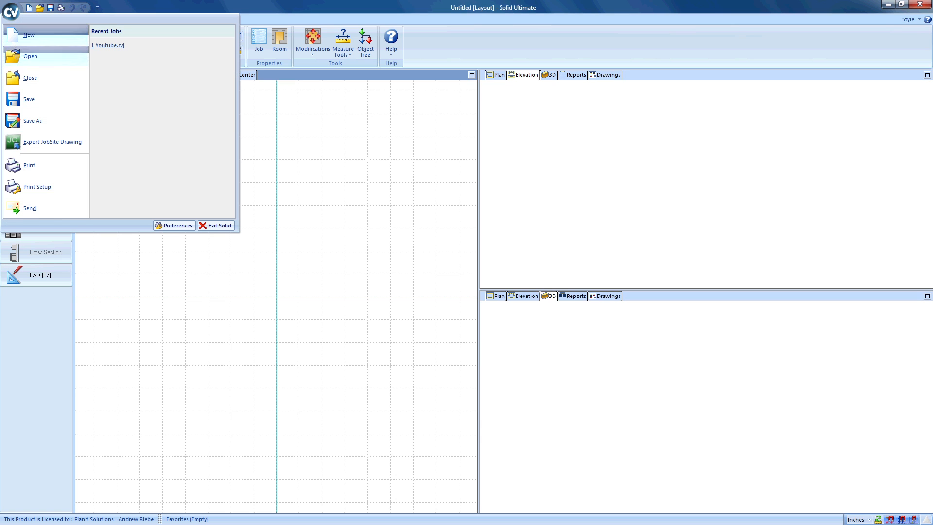
mouse_move(30, 78)
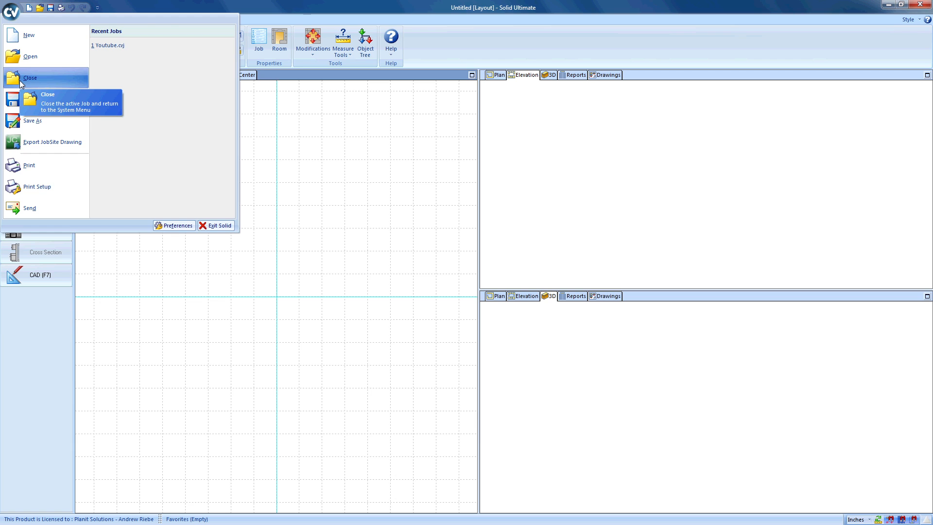
click(30, 78)
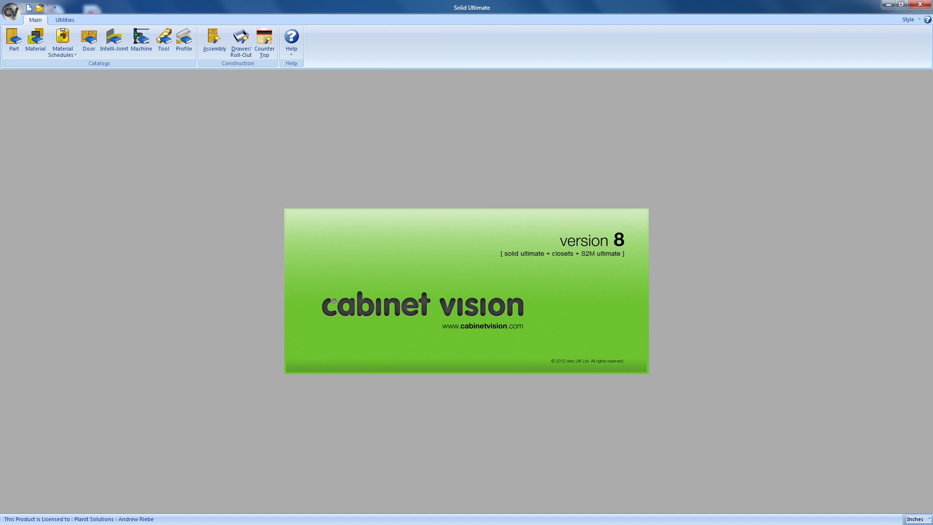
Step: Reopen Youtube.cvj from the Jobs folder into the room layout view
click(11, 10)
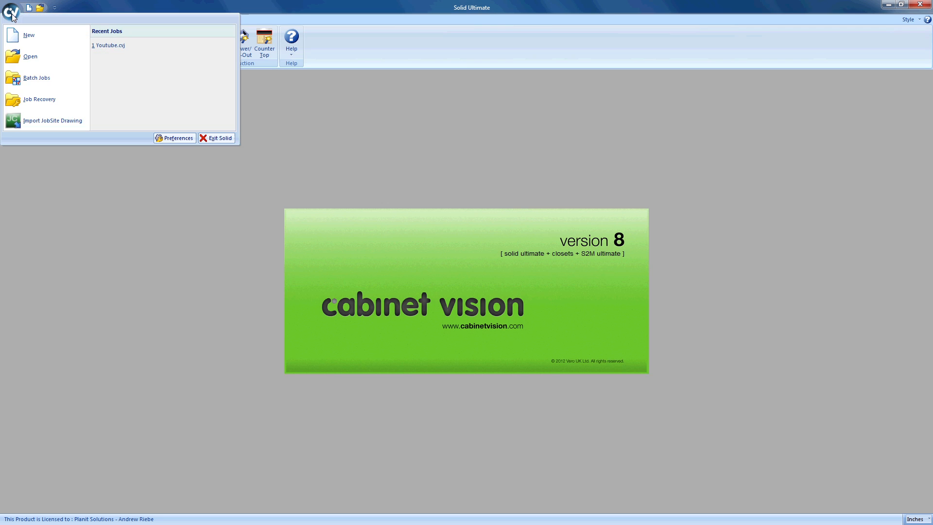
mouse_move(31, 19)
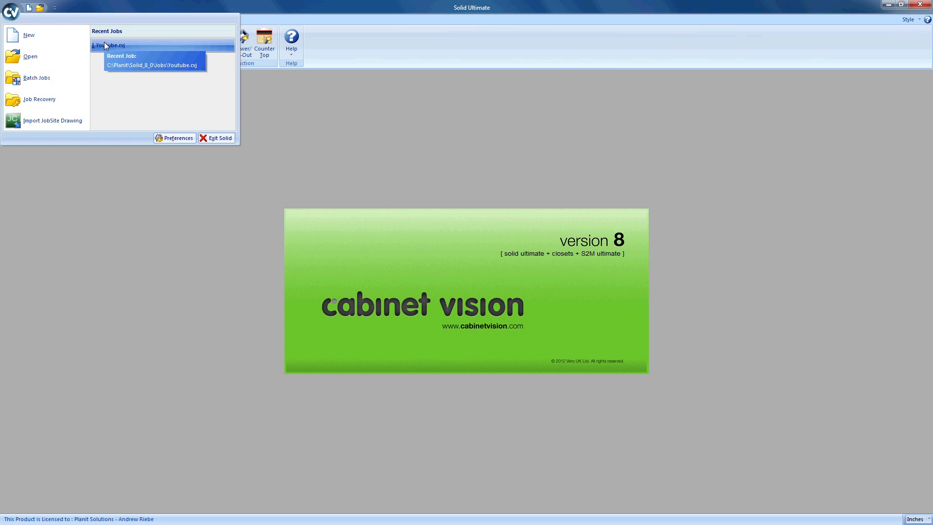
mouse_move(29, 35)
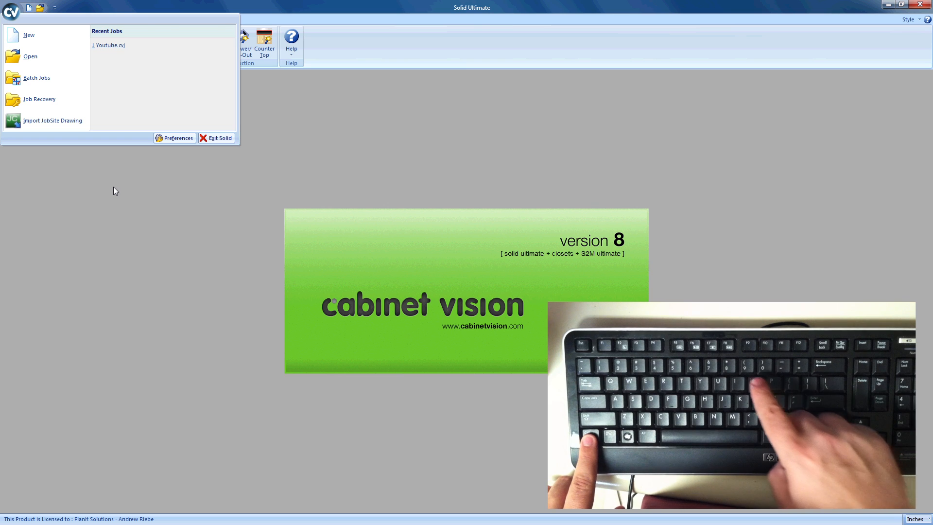
click(31, 56)
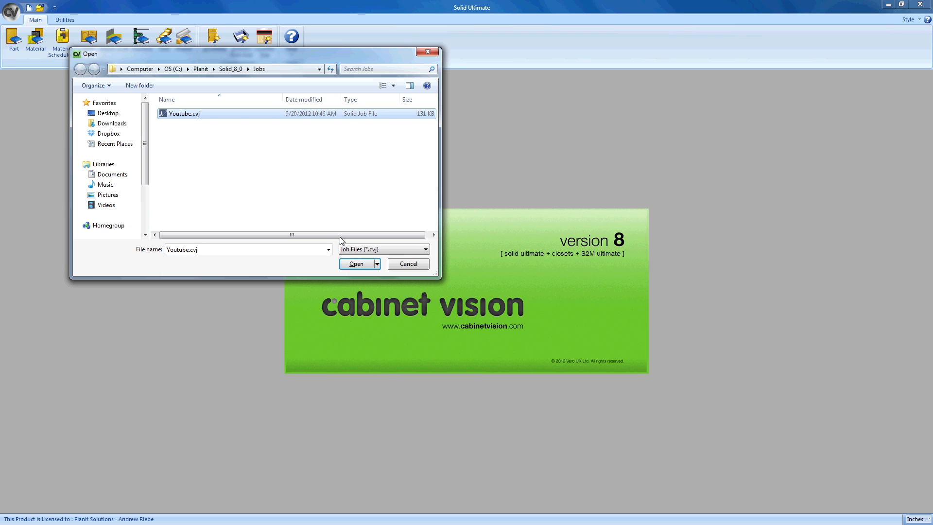
click(355, 264)
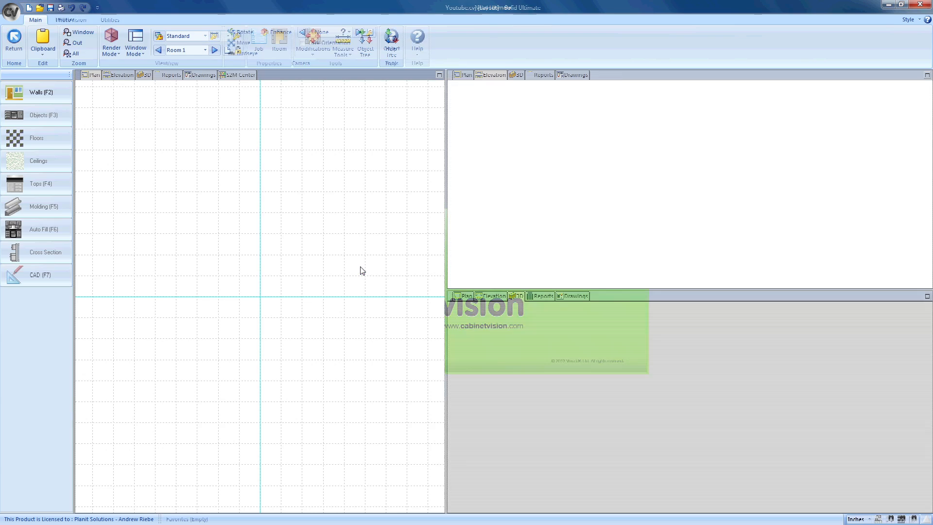